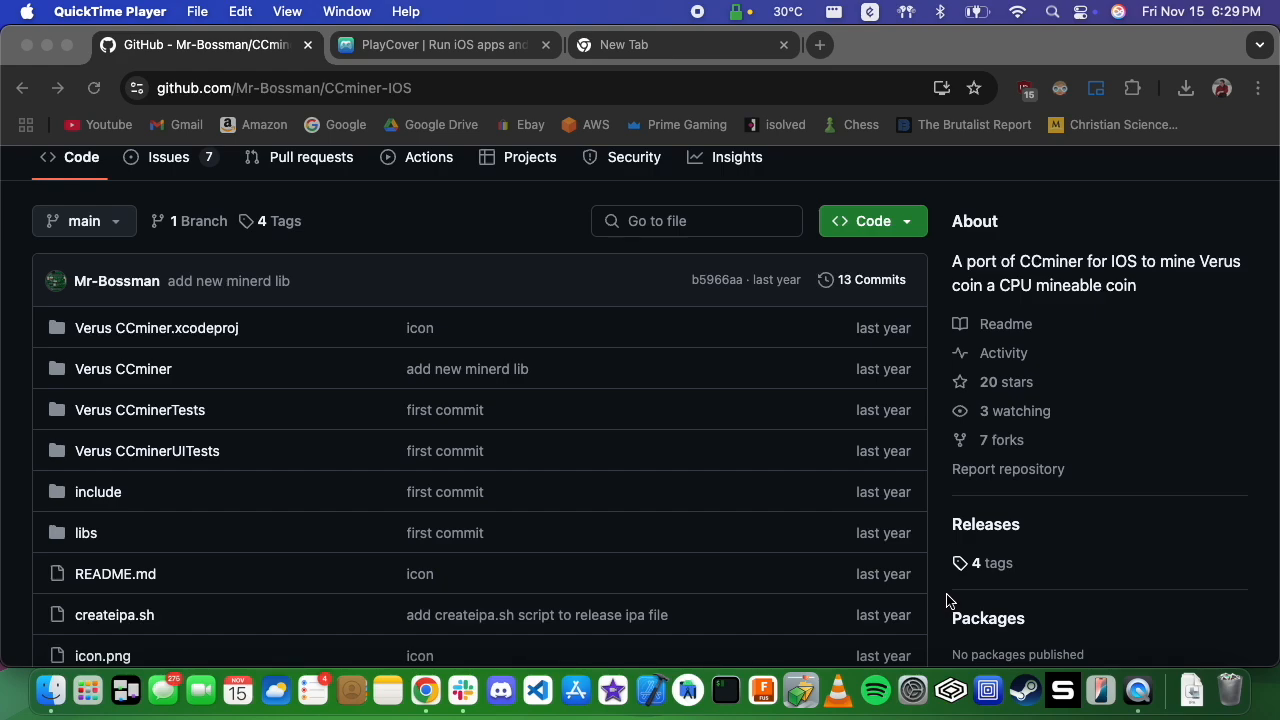
pyautogui.moveTo(1084, 276)
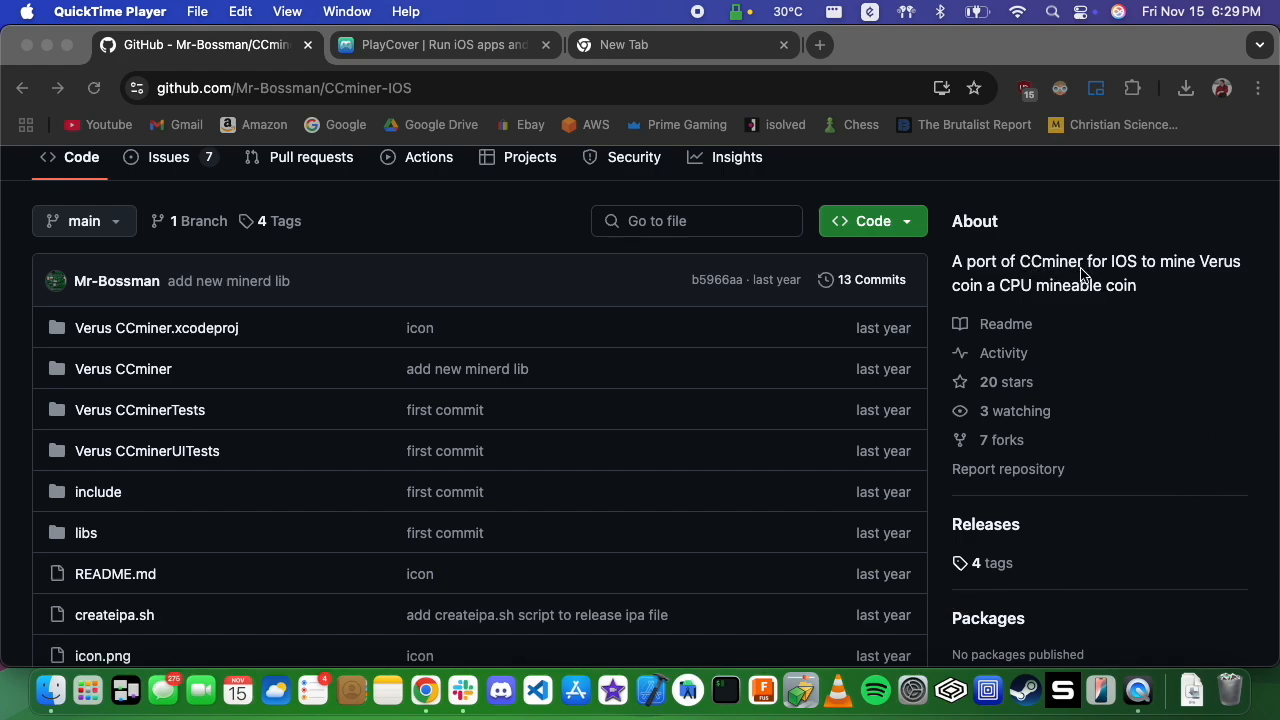
pyautogui.moveTo(1208, 280)
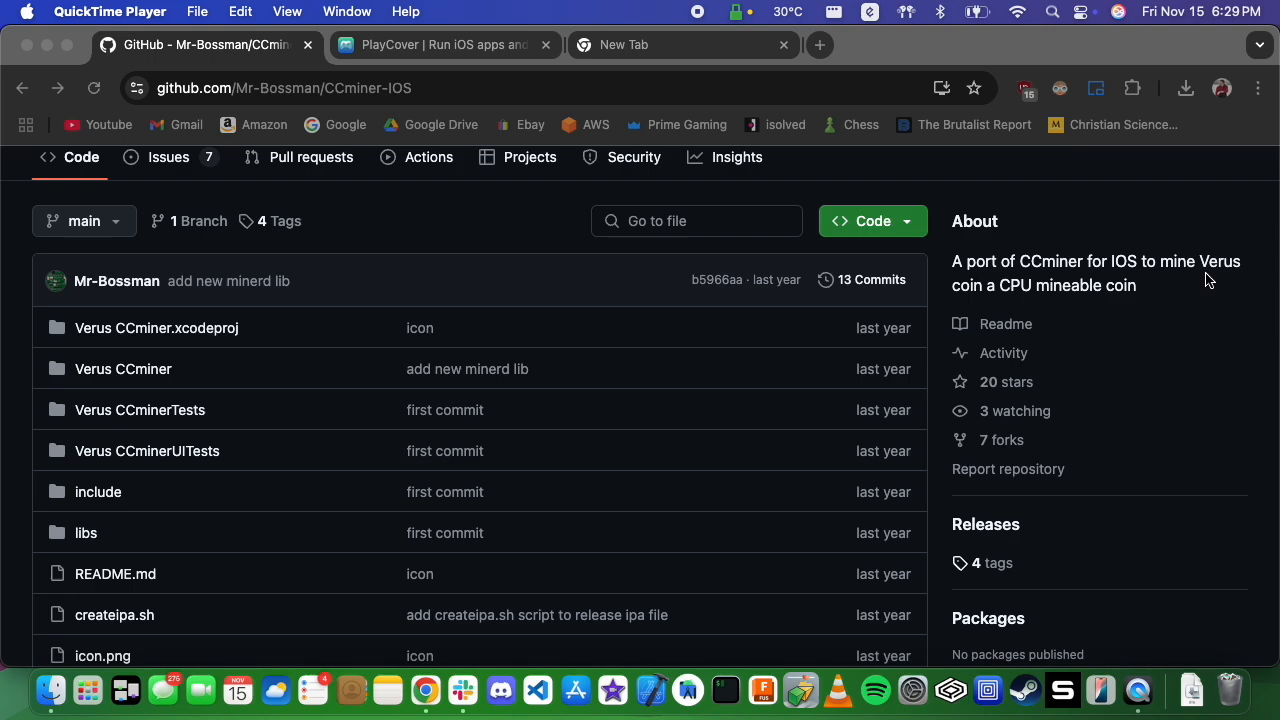
pyautogui.moveTo(972, 300)
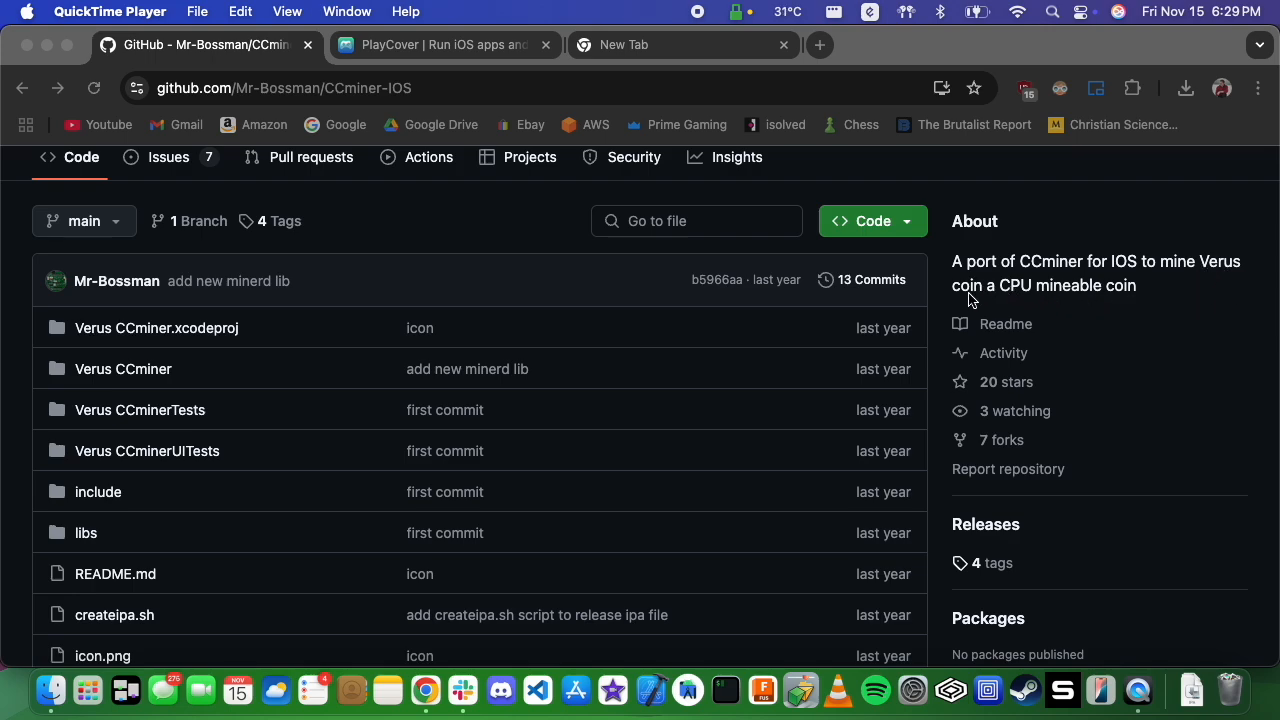
pyautogui.moveTo(1064, 534)
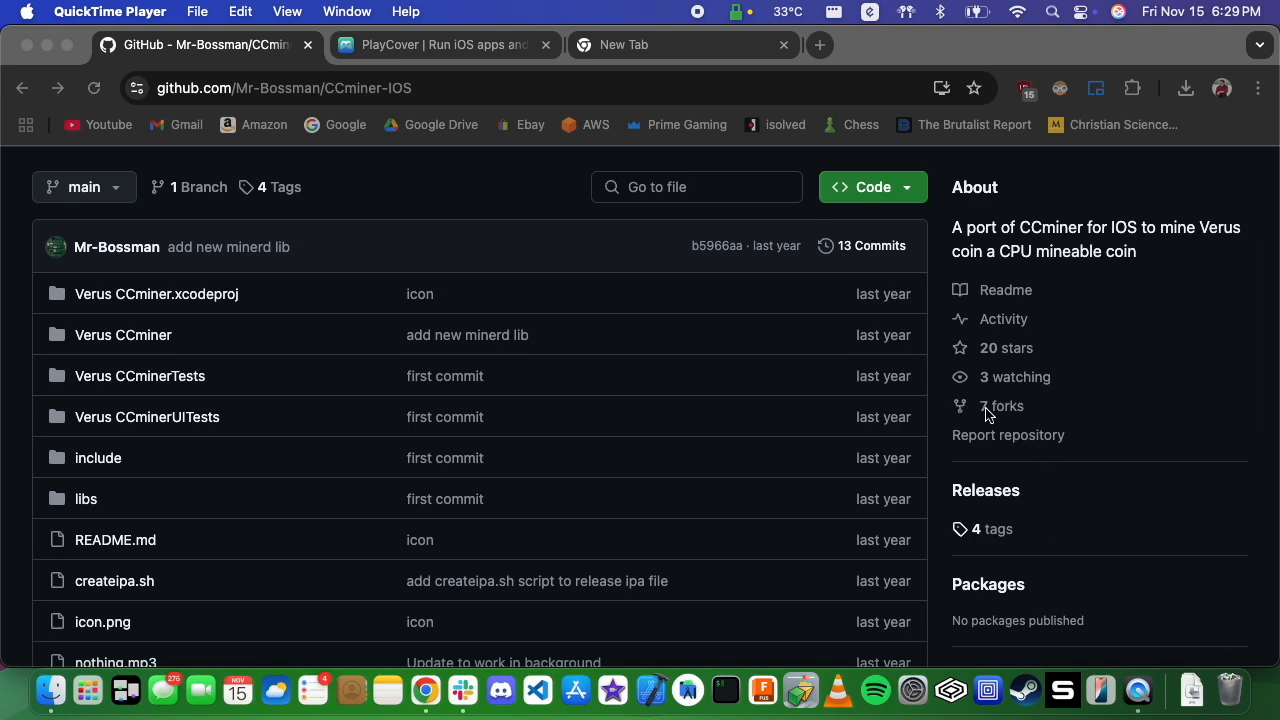
pyautogui.moveTo(866, 328)
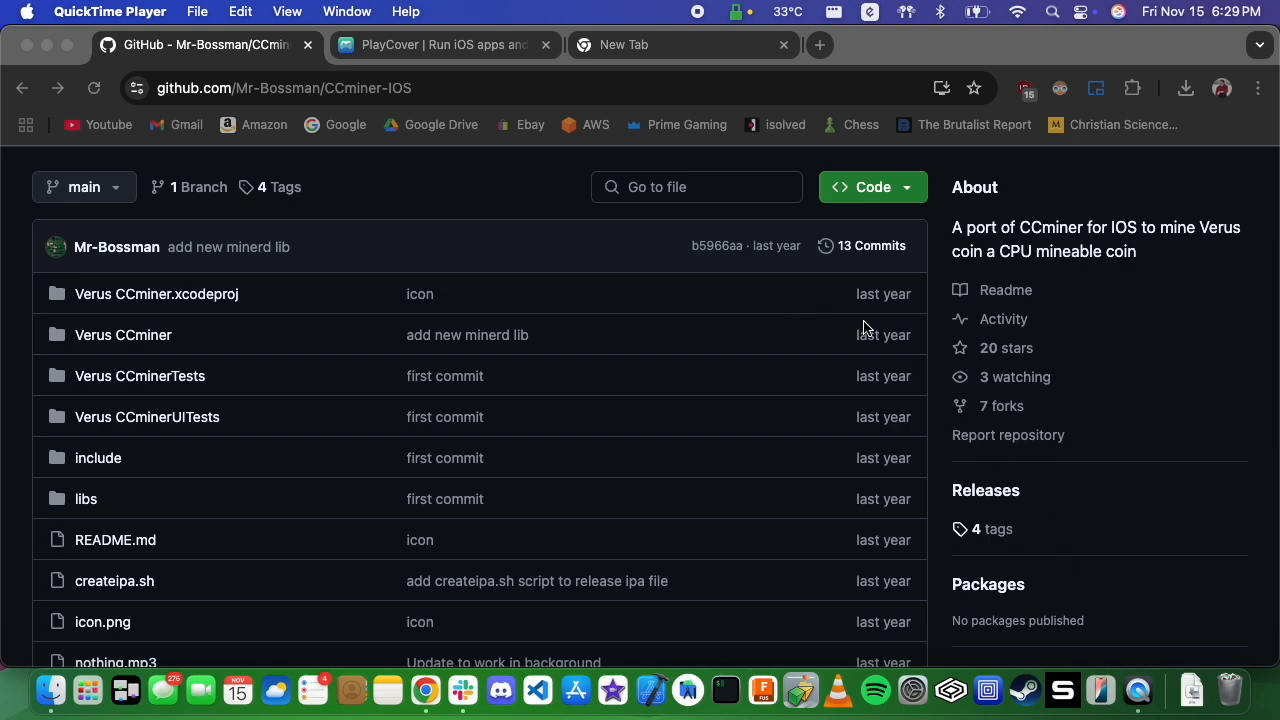
pyautogui.moveTo(1138, 240)
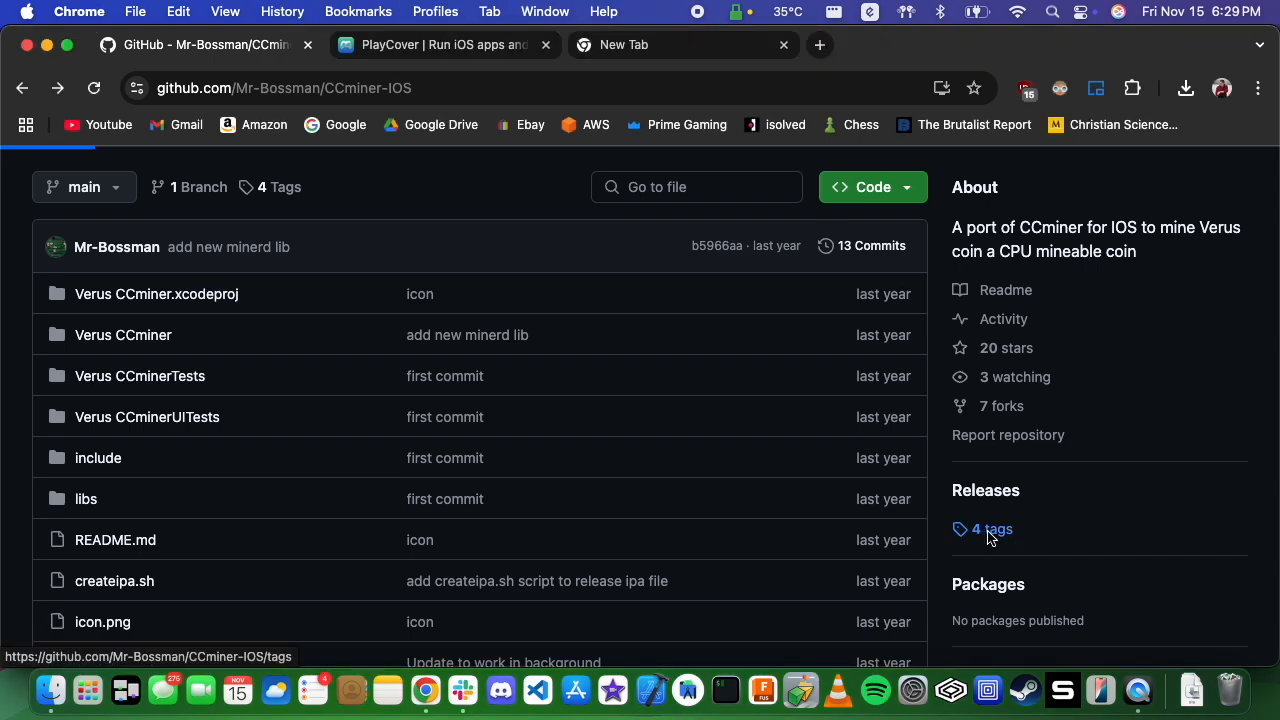
# Download verus.ipa from the pre4 tag of the CCminer-iOS repository.
pyautogui.click(992, 528)
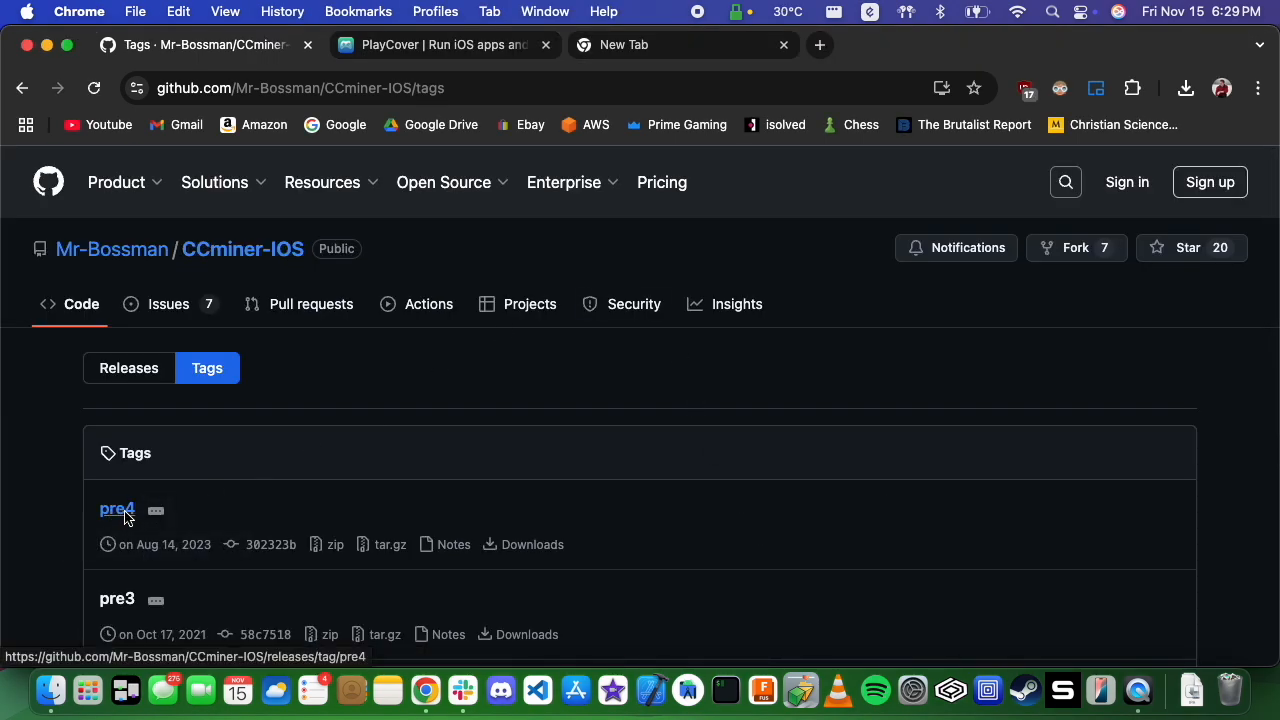
pyautogui.click(116, 510)
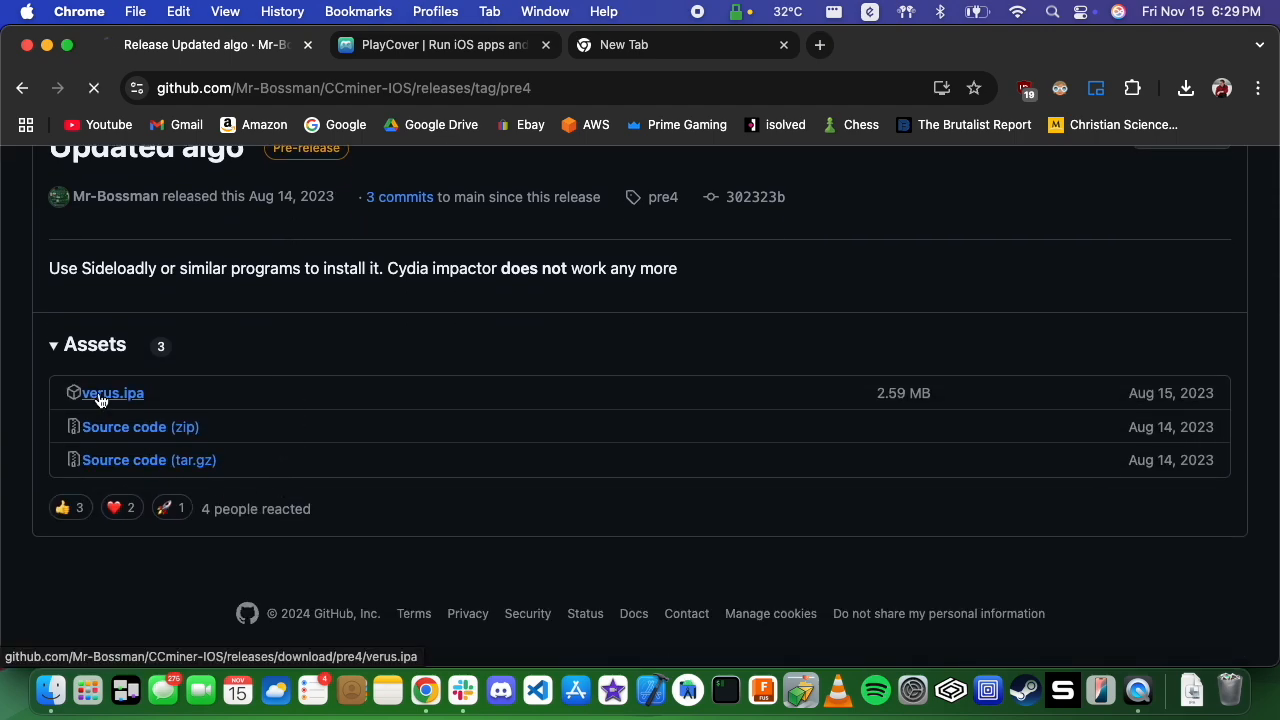
pyautogui.click(1184, 88)
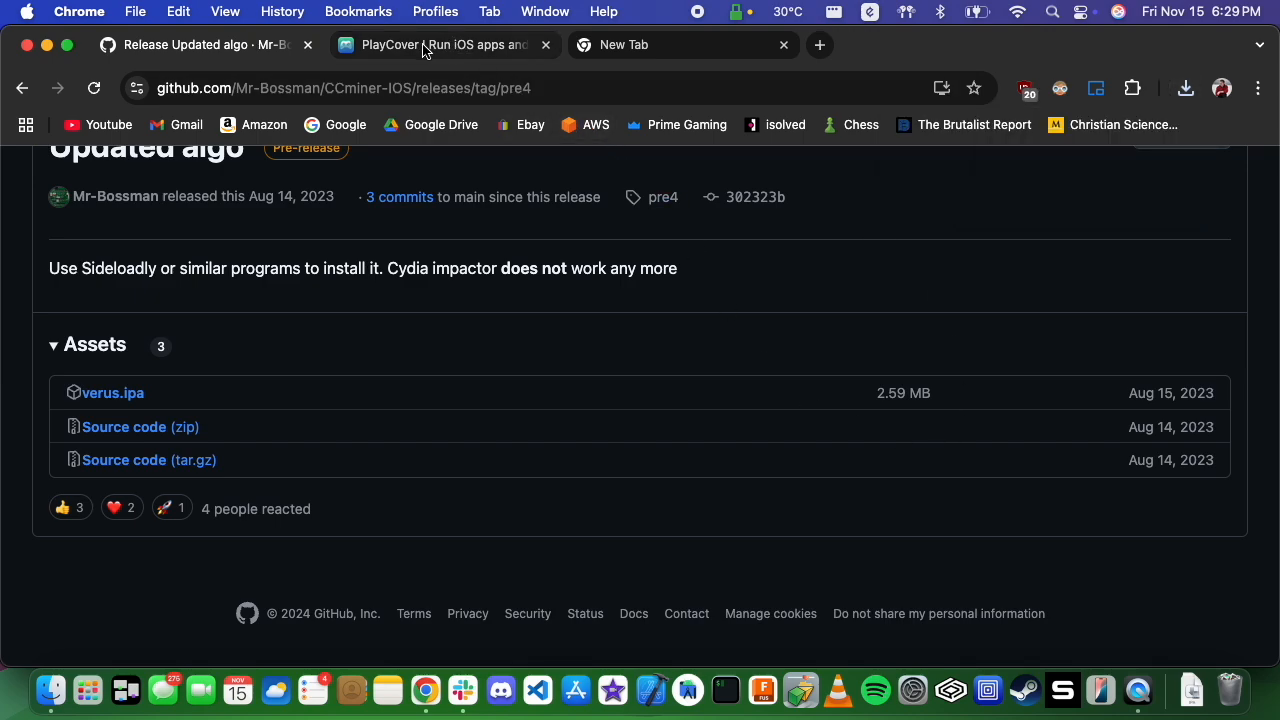
# Download the latest PlayCover release (3.1.0) from the PlayCover website.
pyautogui.click(440, 44)
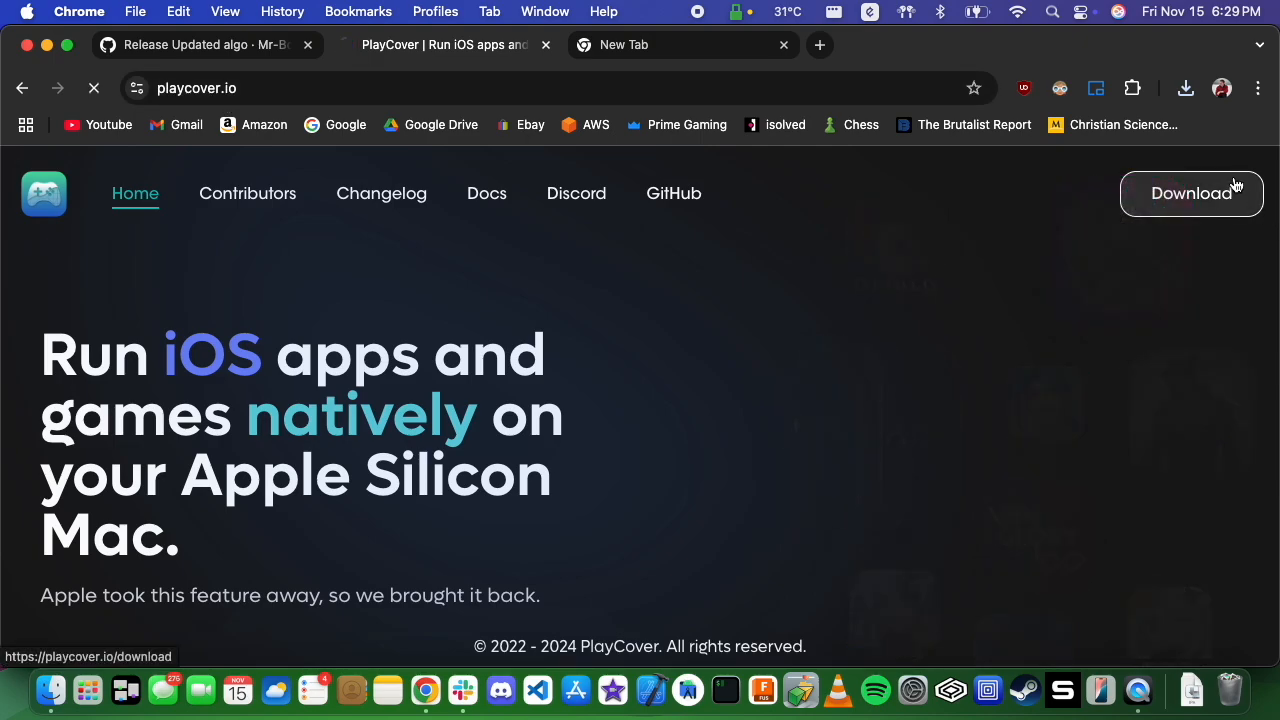
pyautogui.click(1192, 192)
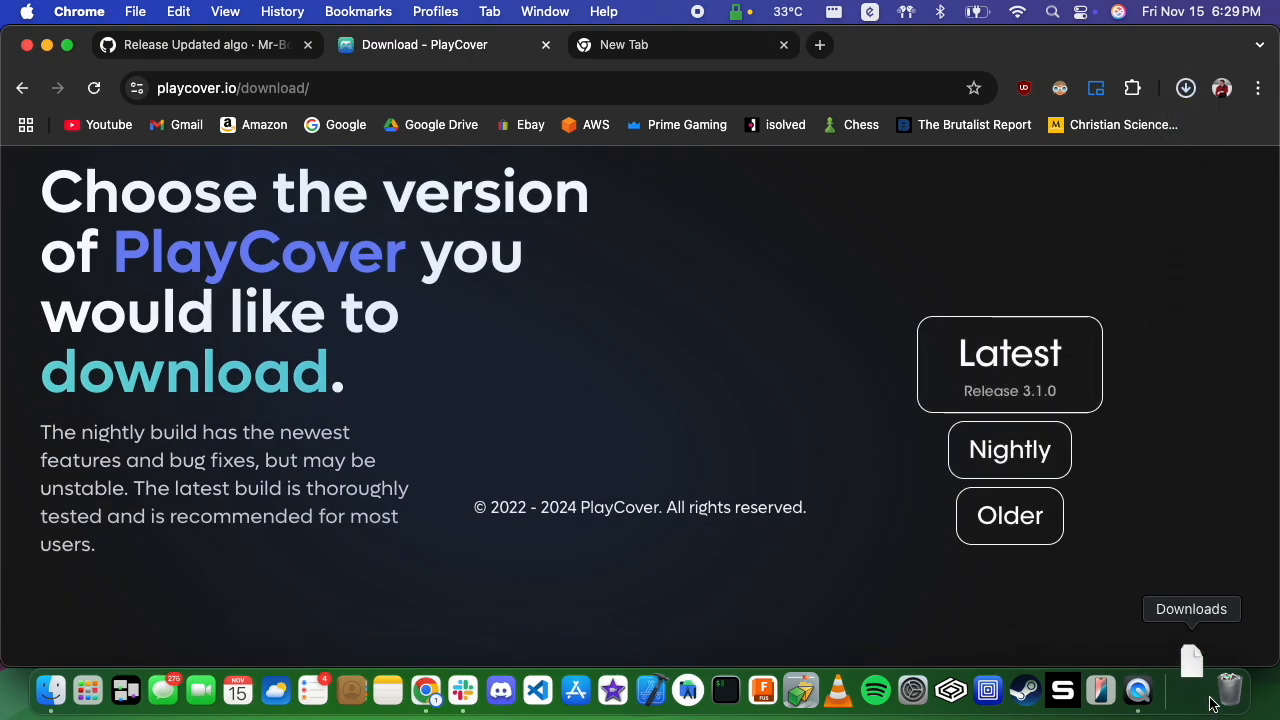
pyautogui.click(1184, 88)
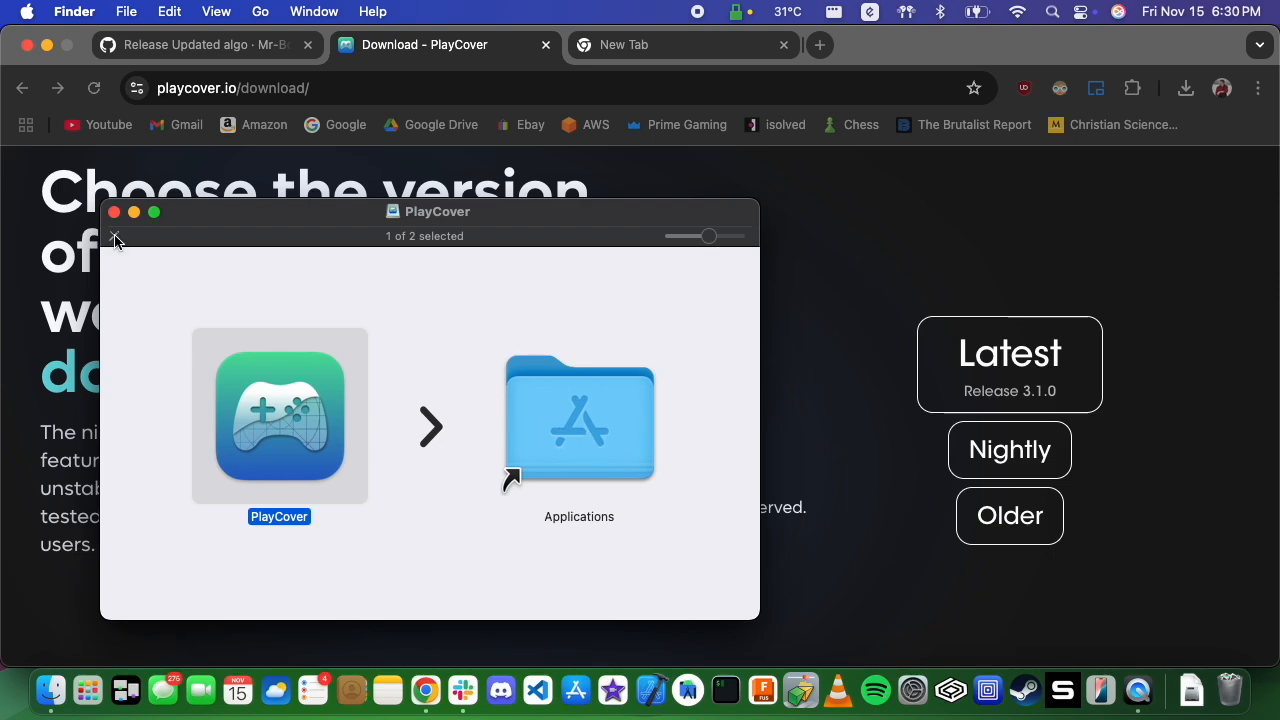
# Install PlayCover into Applications and accept the 48 kHz audio sample rate change.
pyautogui.click(112, 212)
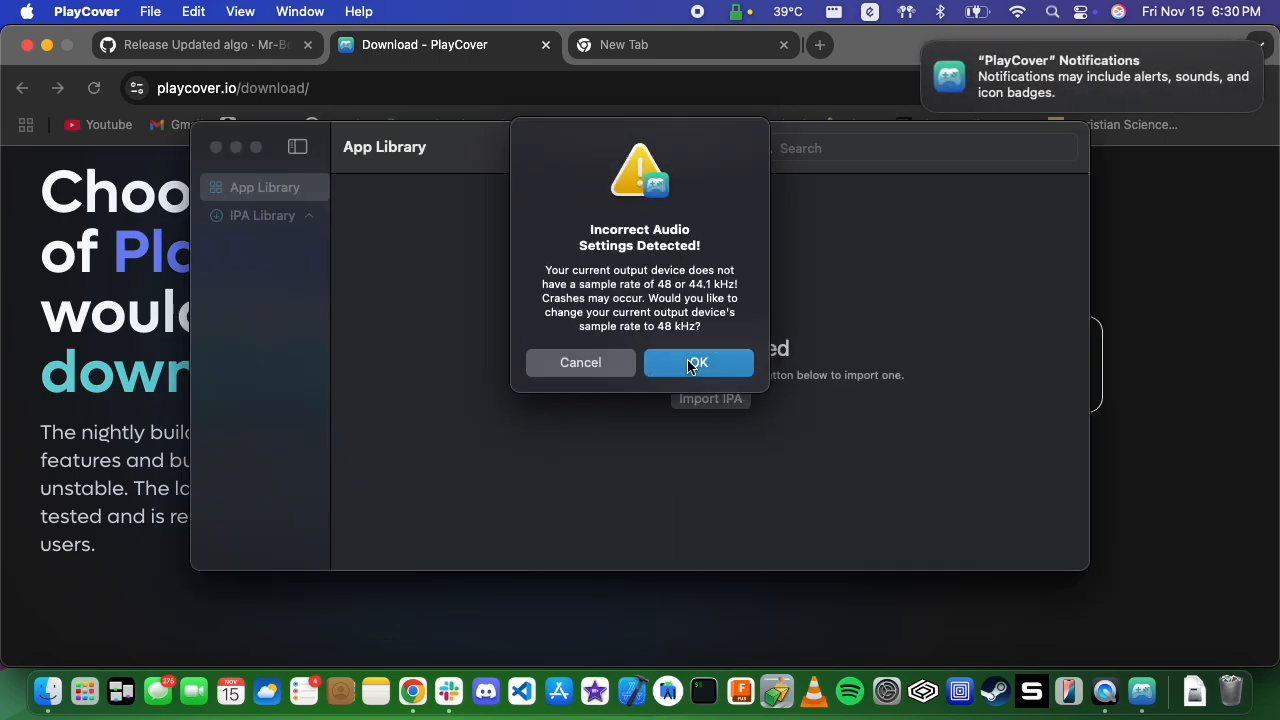
pyautogui.click(696, 362)
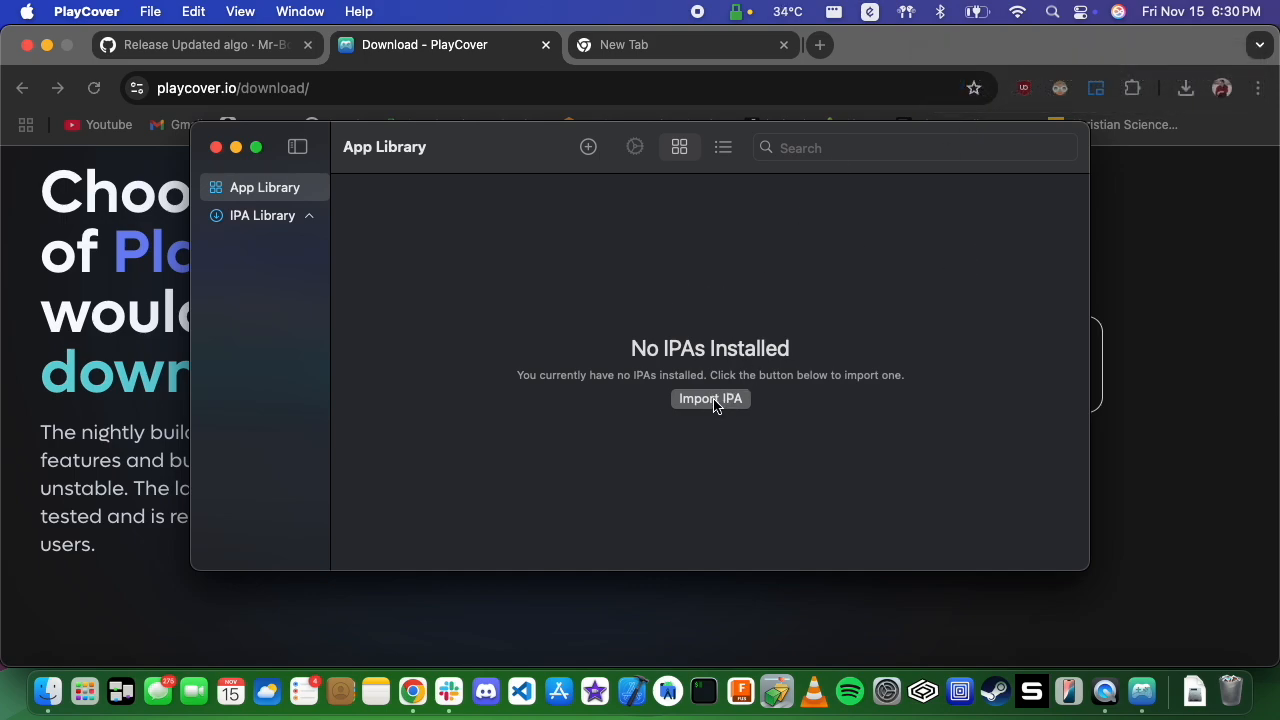
# Import verus.ipa from Downloads so Verus CCminer appears in the App Library.
pyautogui.click(710, 398)
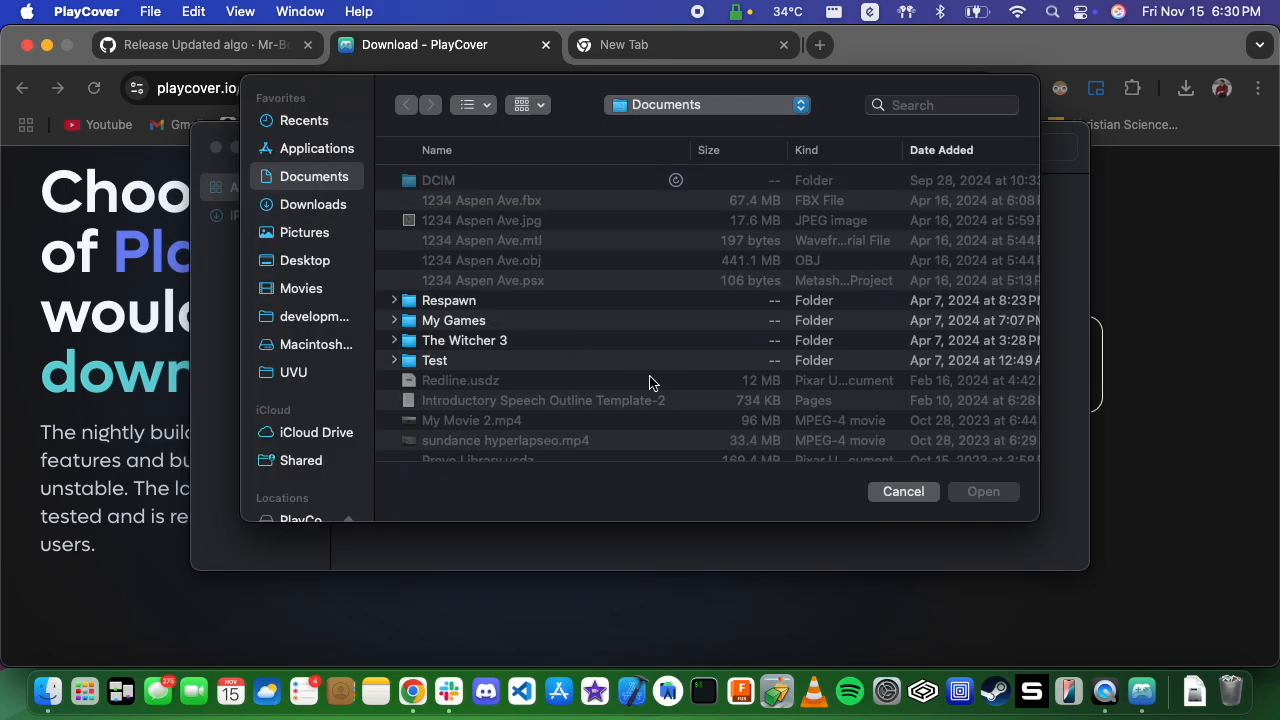
pyautogui.click(312, 204)
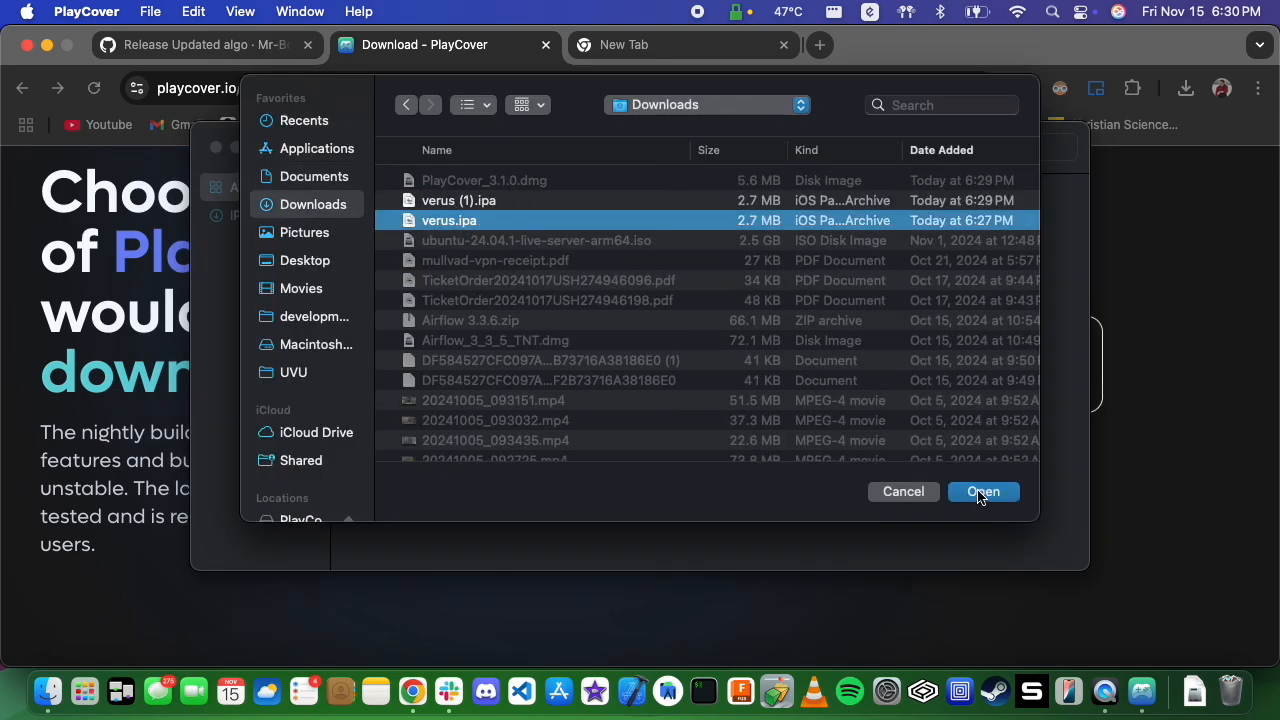
pyautogui.click(982, 492)
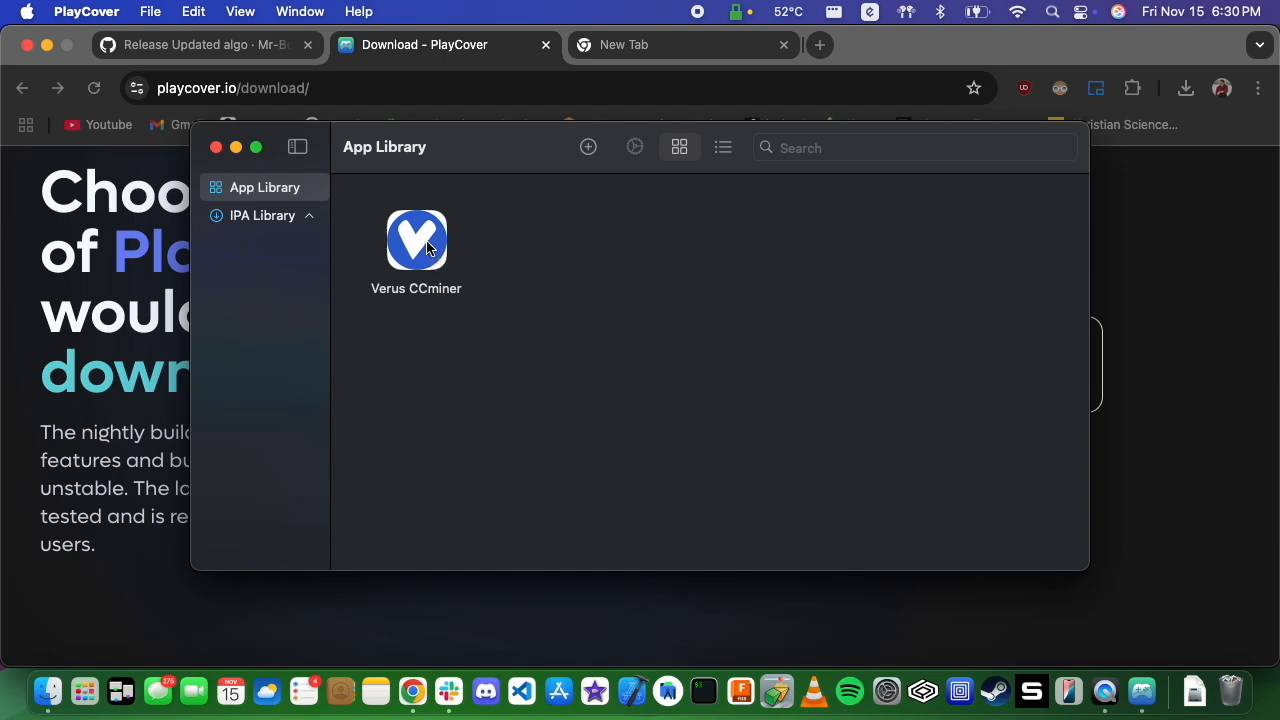
pyautogui.click(416, 240)
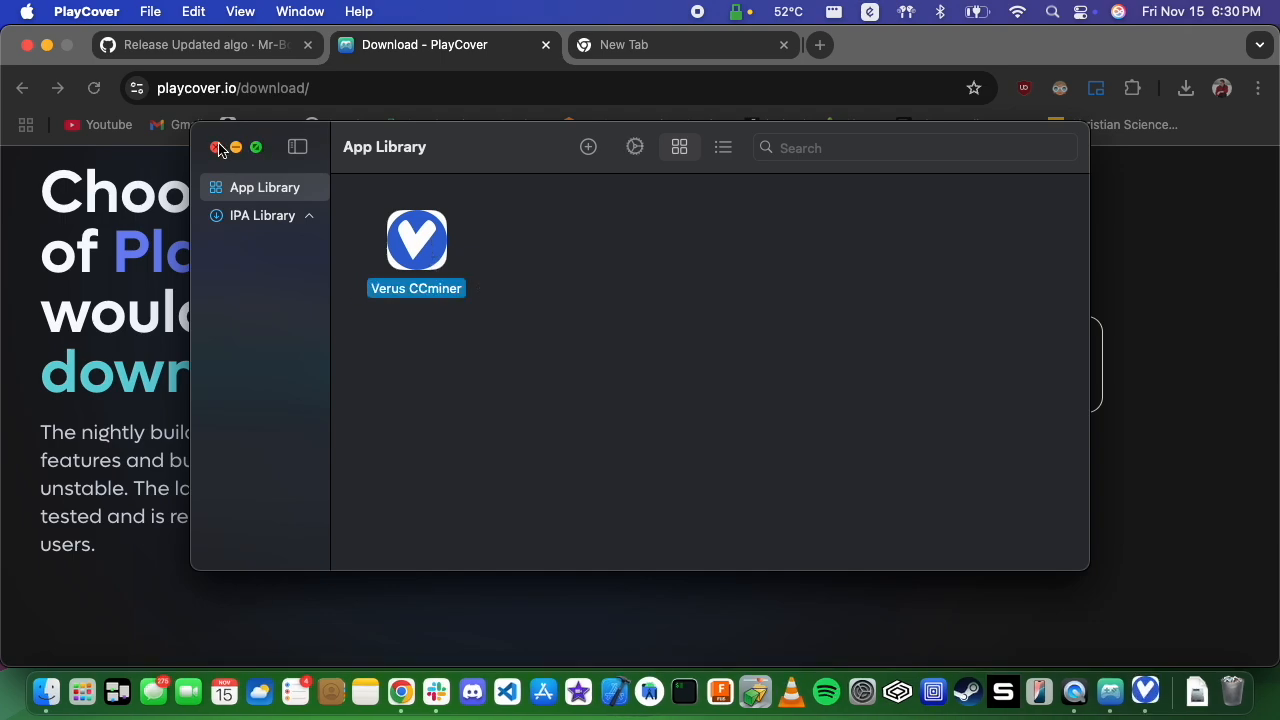
# Review the luckpool address and worker name M1, then start mining.
pyautogui.click(218, 148)
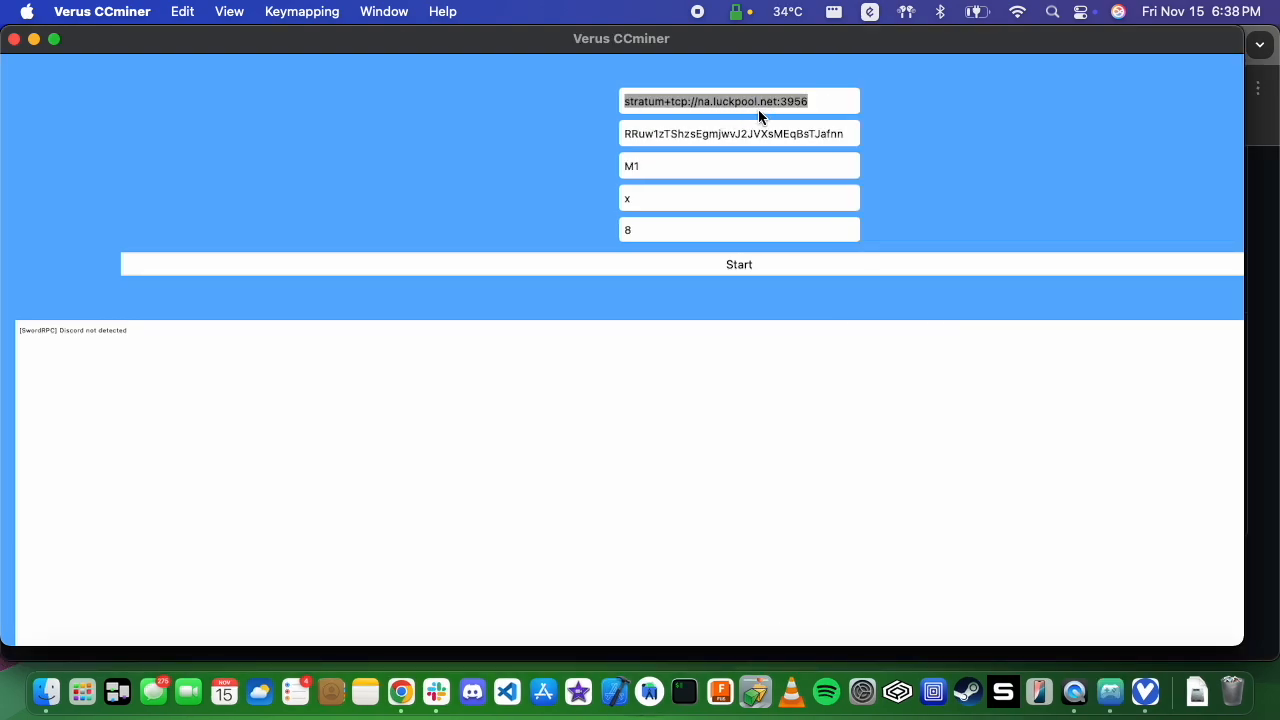
pyautogui.moveTo(818, 118)
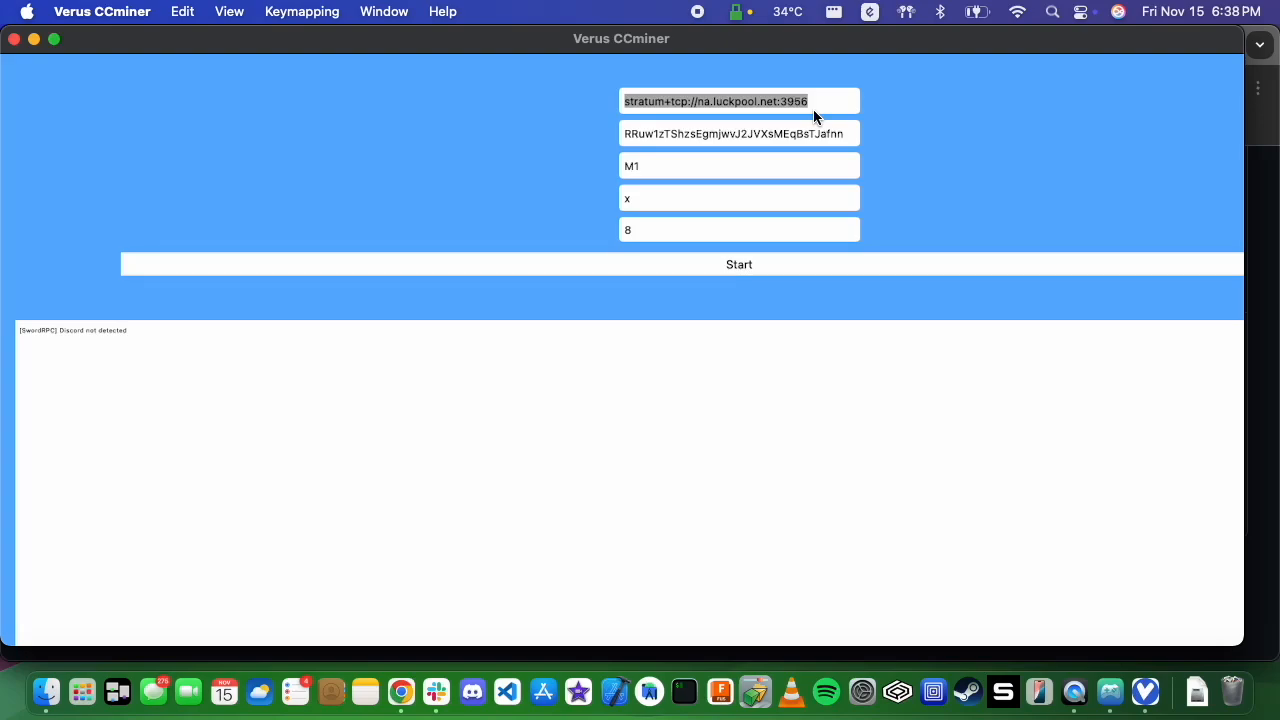
pyautogui.click(740, 132)
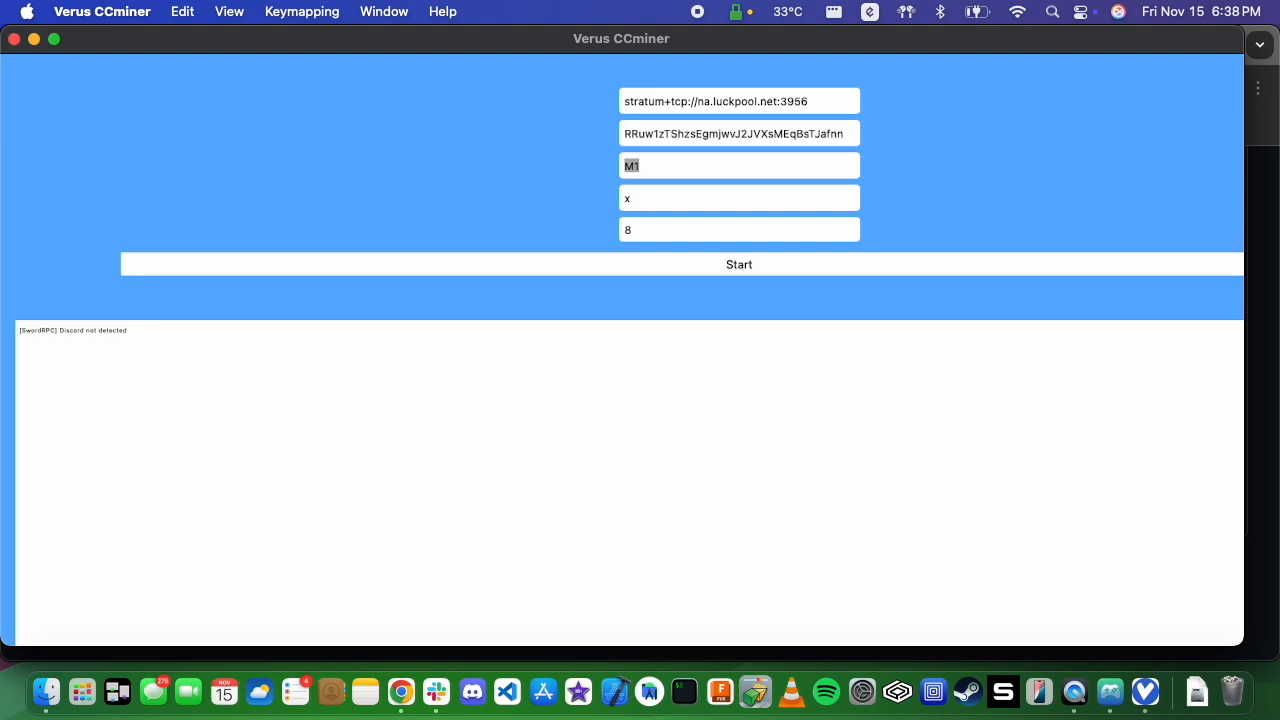
pyautogui.click(740, 198)
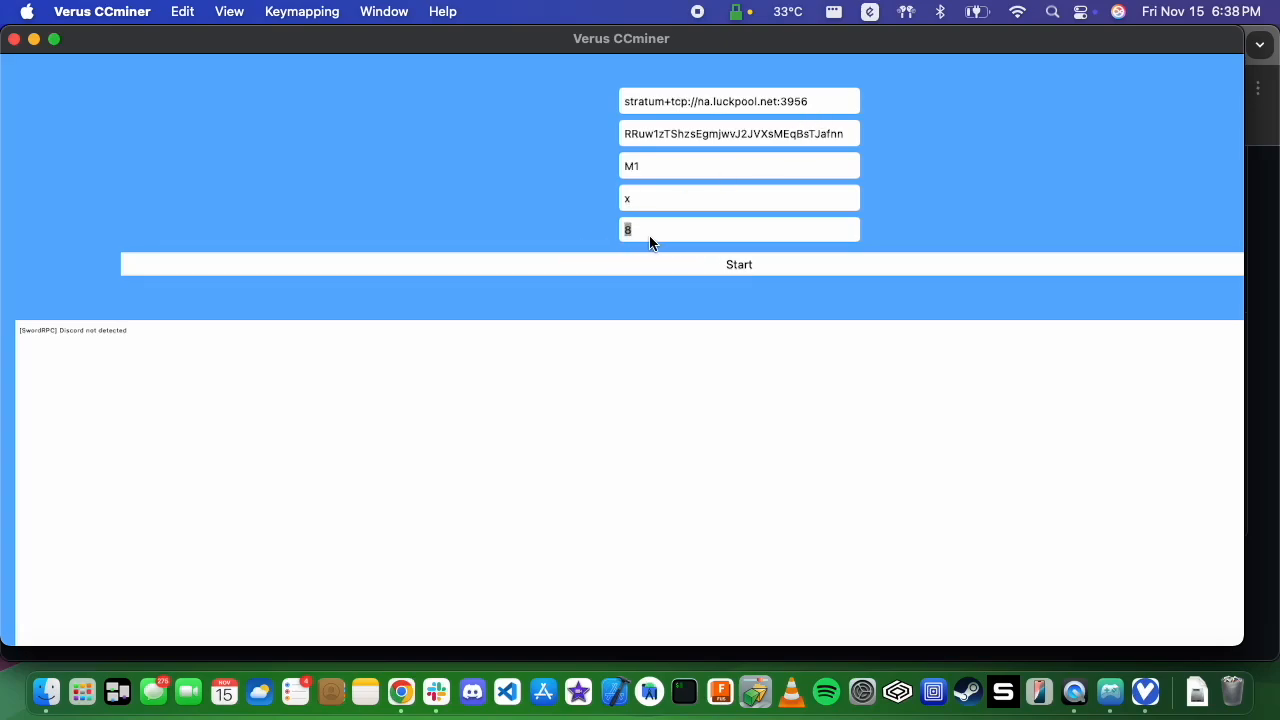
pyautogui.moveTo(640, 240)
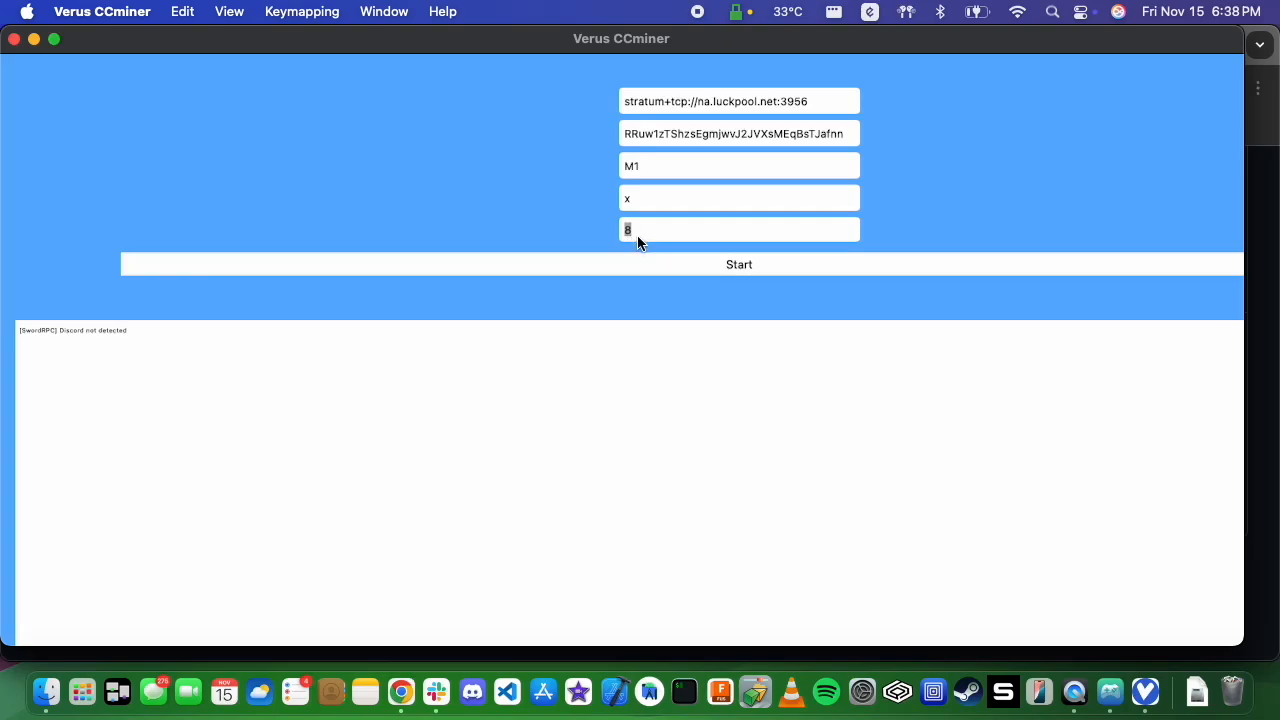
pyautogui.click(740, 264)
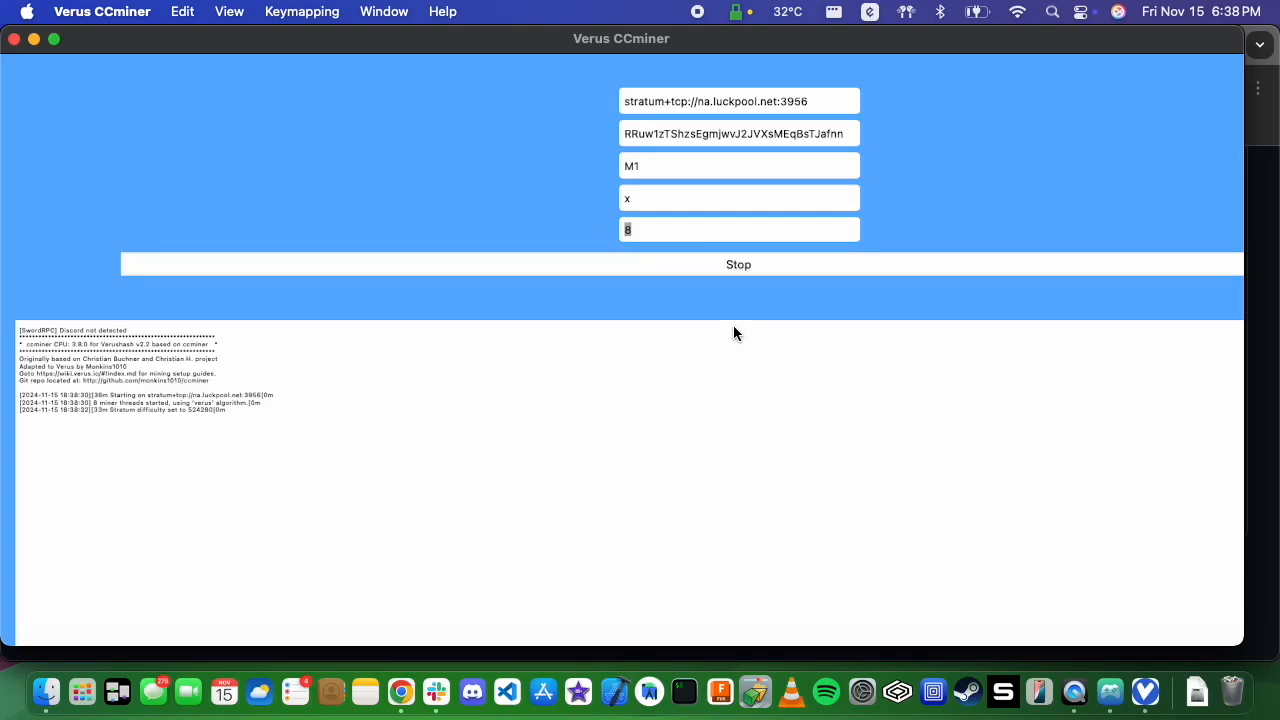
pyautogui.moveTo(156, 444)
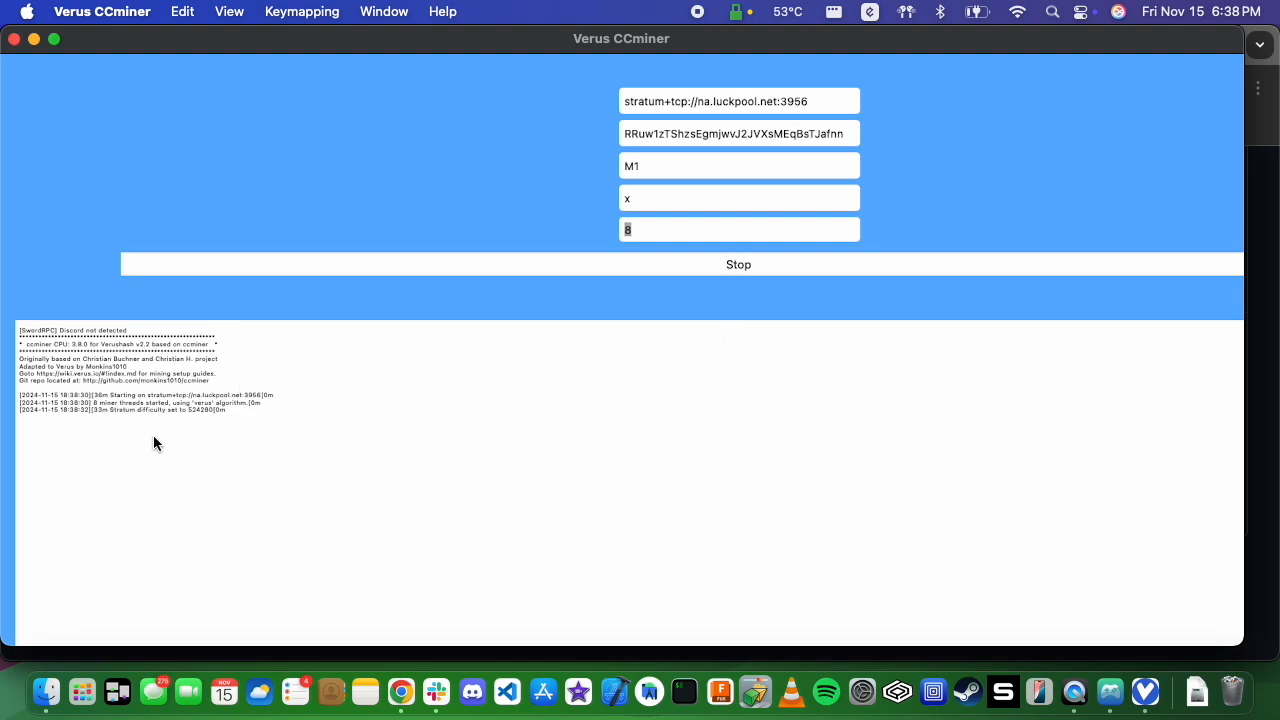
pyautogui.moveTo(288, 456)
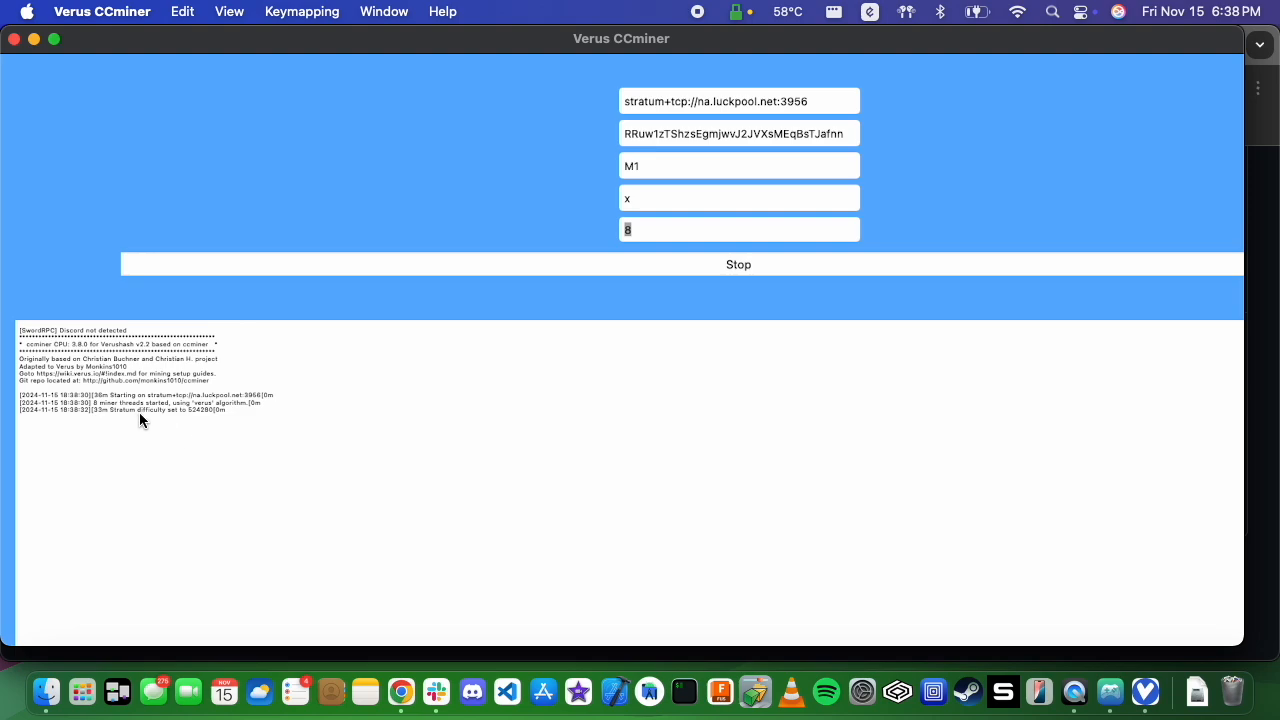
pyautogui.moveTo(100, 414)
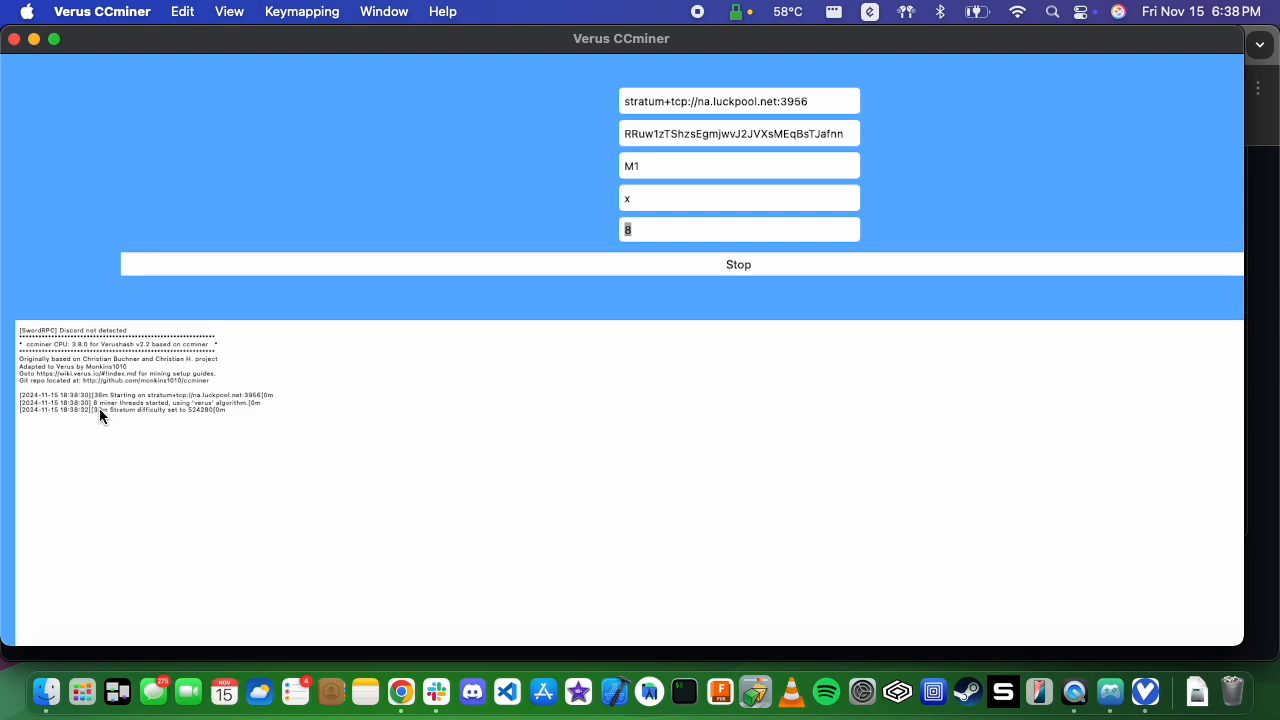
pyautogui.moveTo(162, 440)
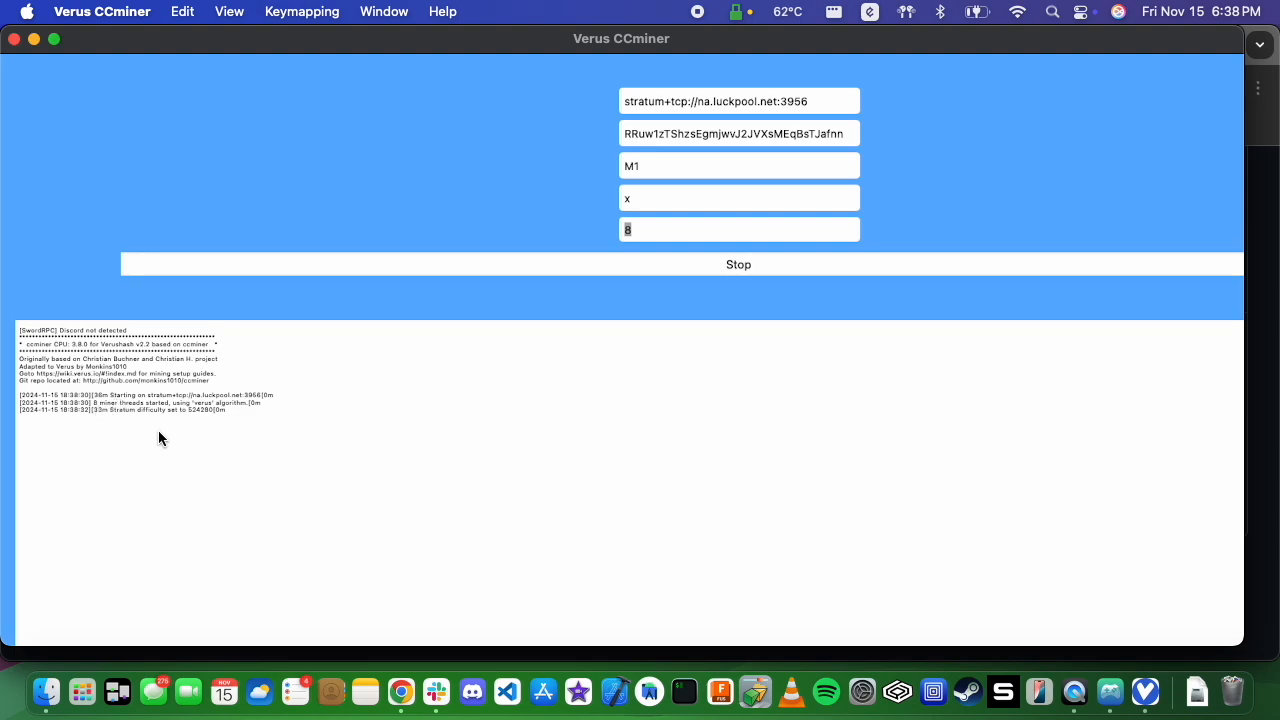
pyautogui.moveTo(176, 428)
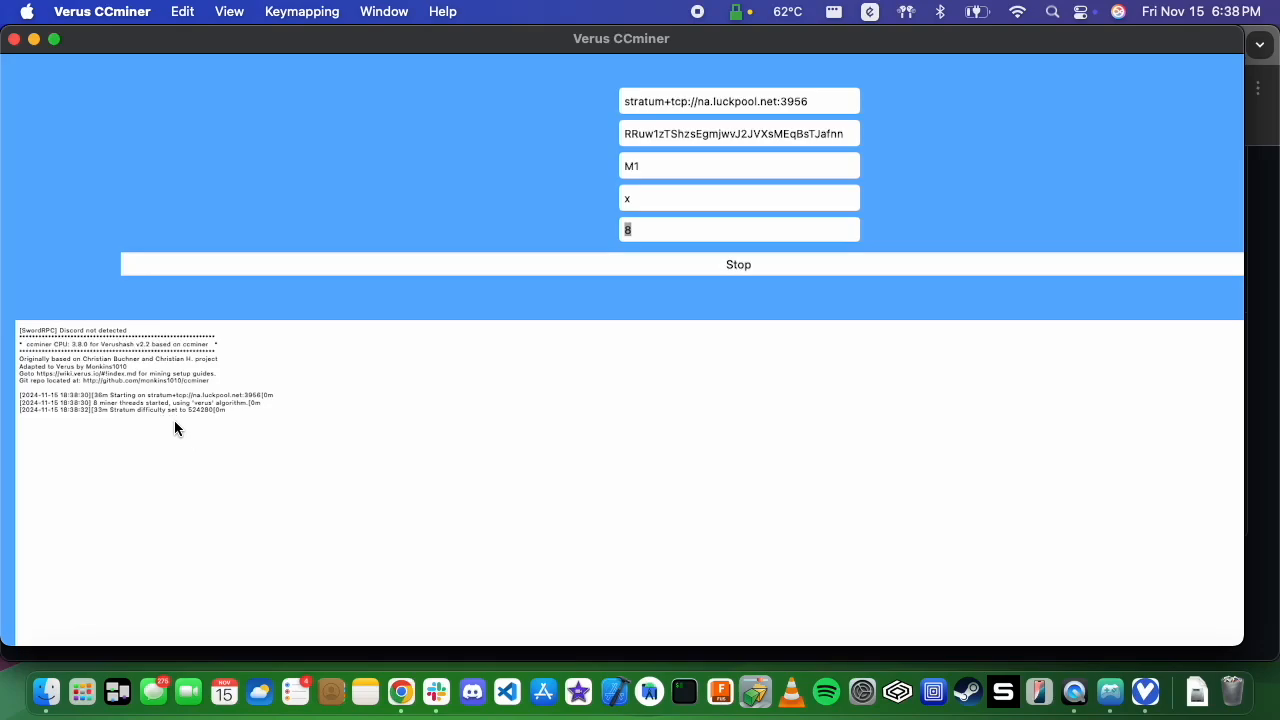
pyautogui.moveTo(248, 456)
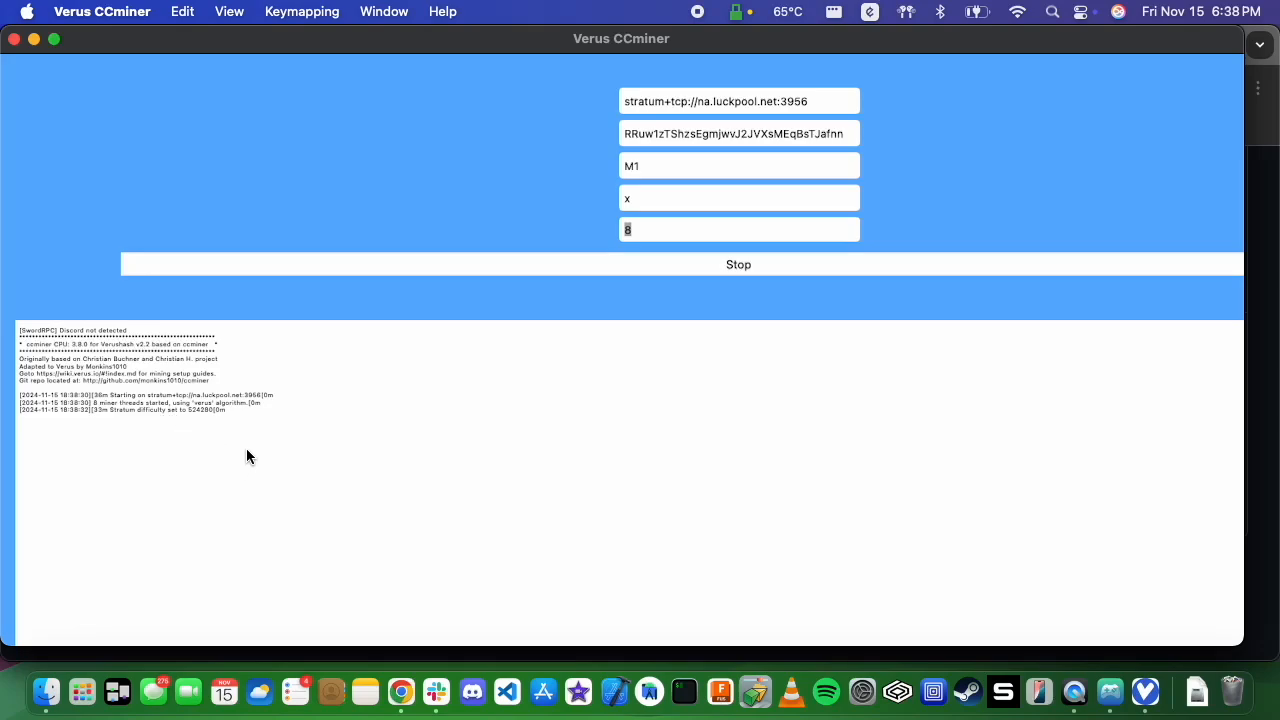